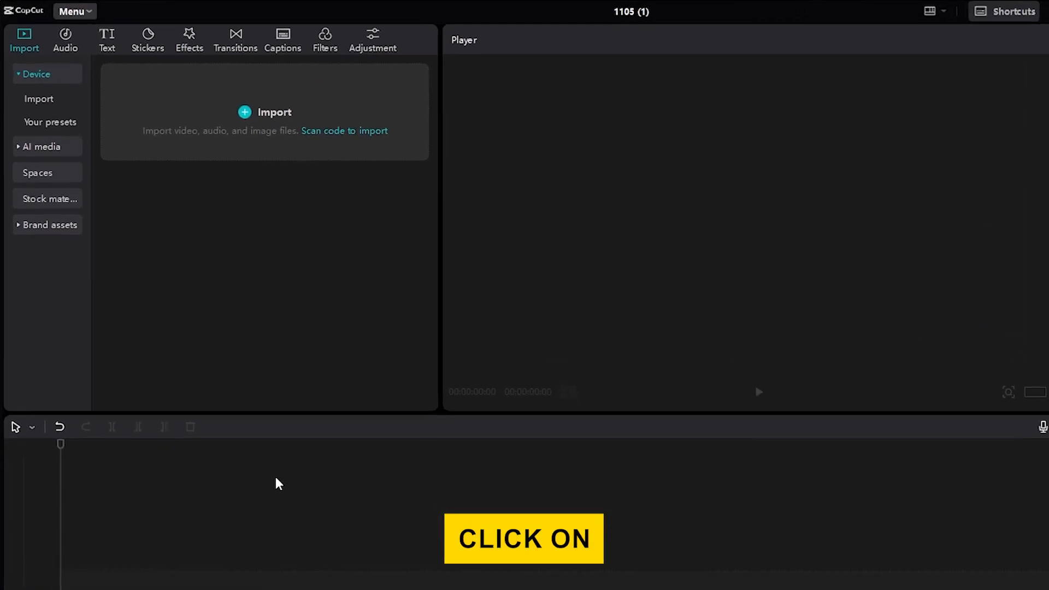
- Import the vertical 12478782_1080_1920_30fps coffee-pouring video from Downloads into the project
left_click(265, 112)
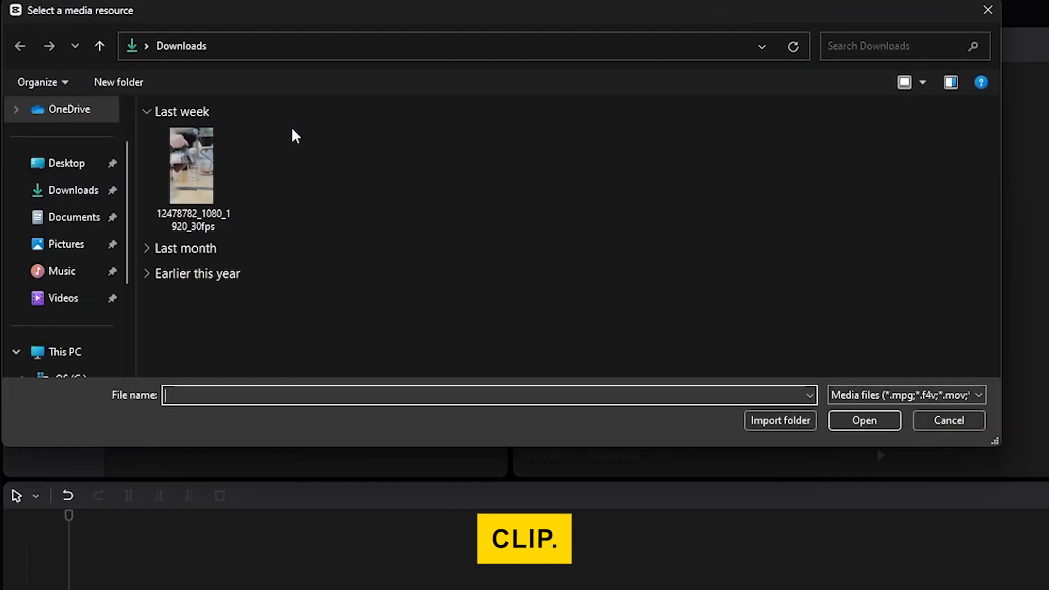
left_click(192, 165)
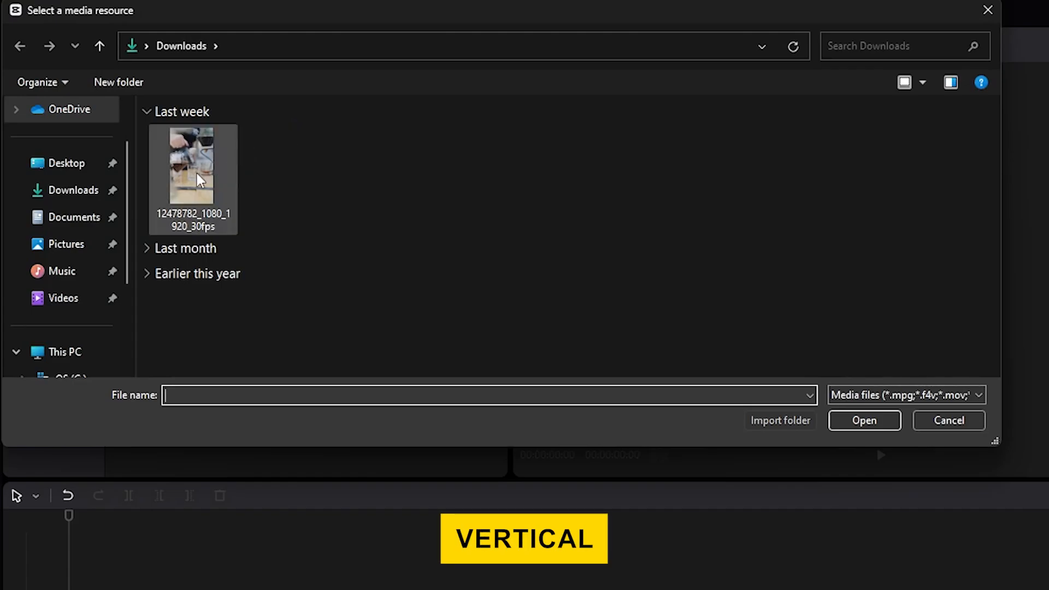
left_click(193, 164)
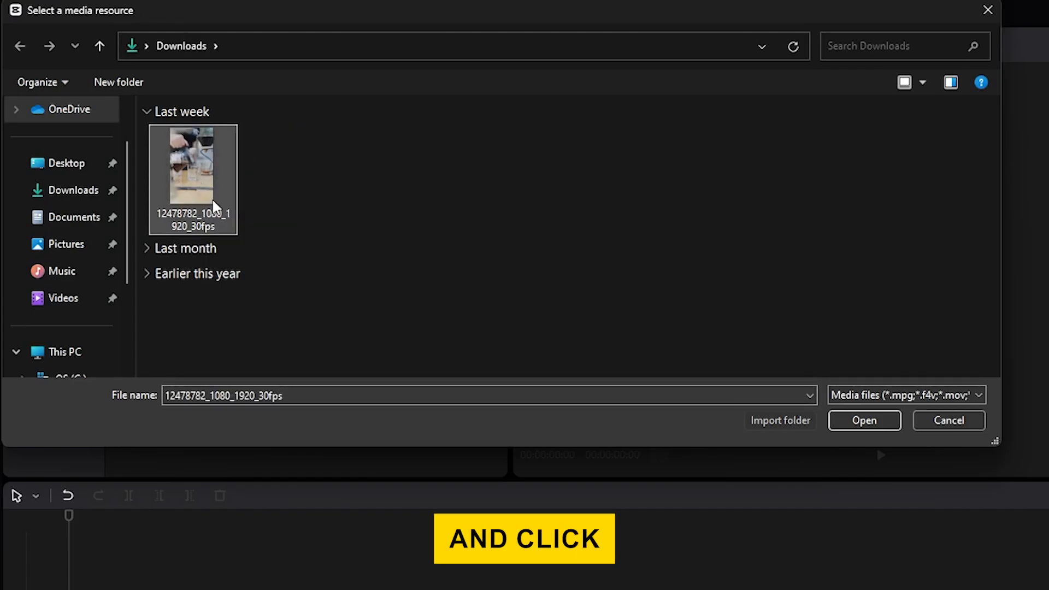
left_click(863, 419)
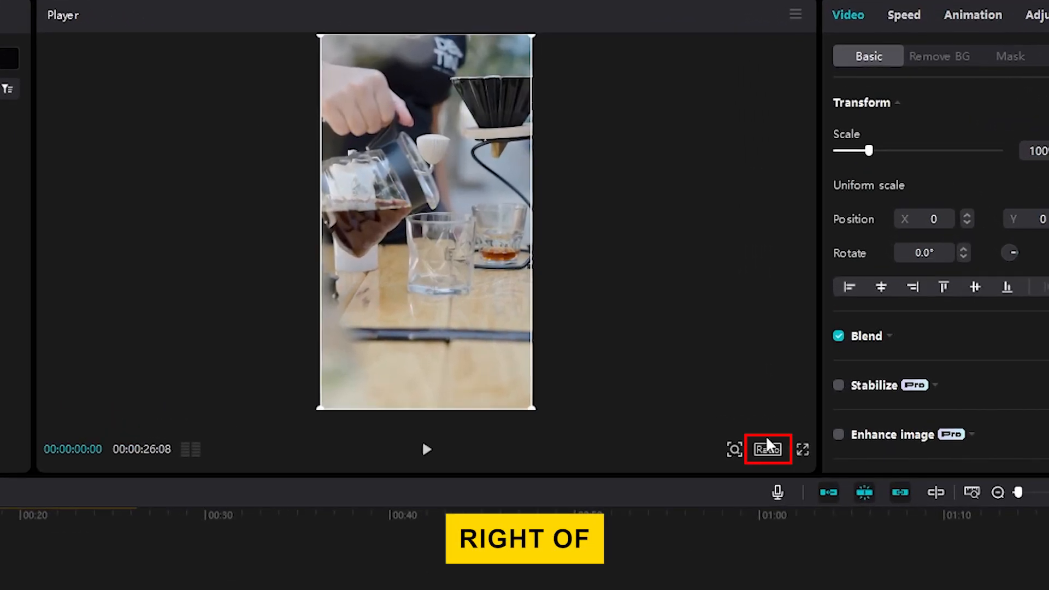
- Switch the project ratio to 16:9 and enable the Canvas background setting with its style list shown
left_click(766, 449)
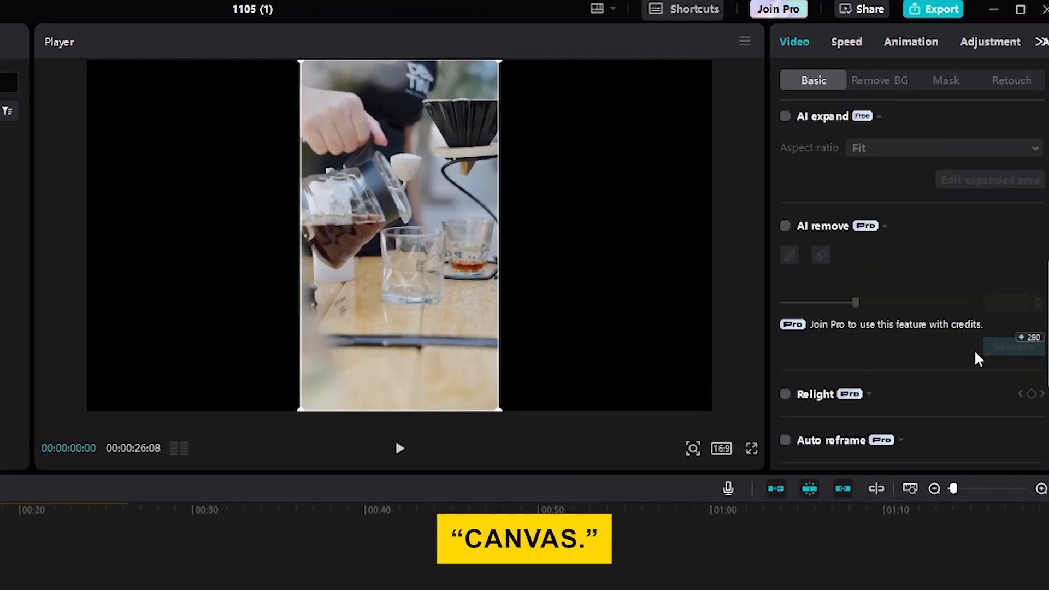
scroll("down", 3)
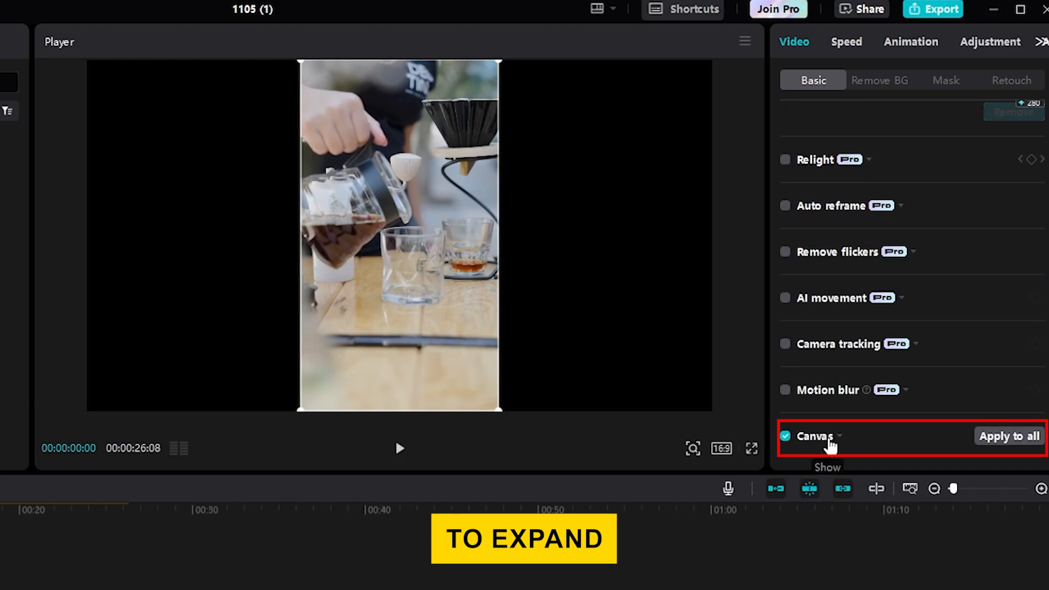
left_click(838, 435)
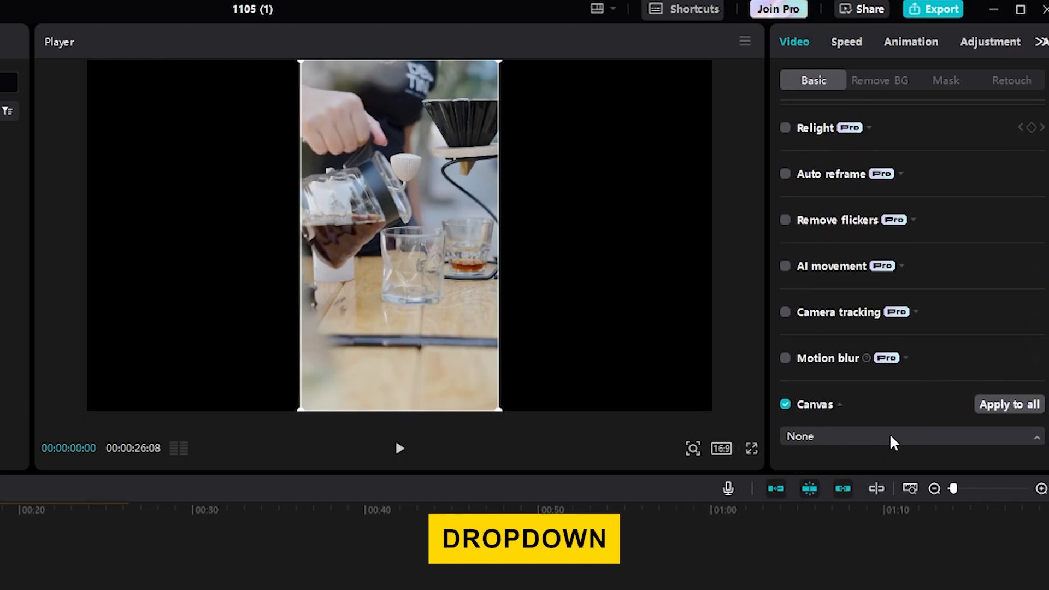
left_click(906, 436)
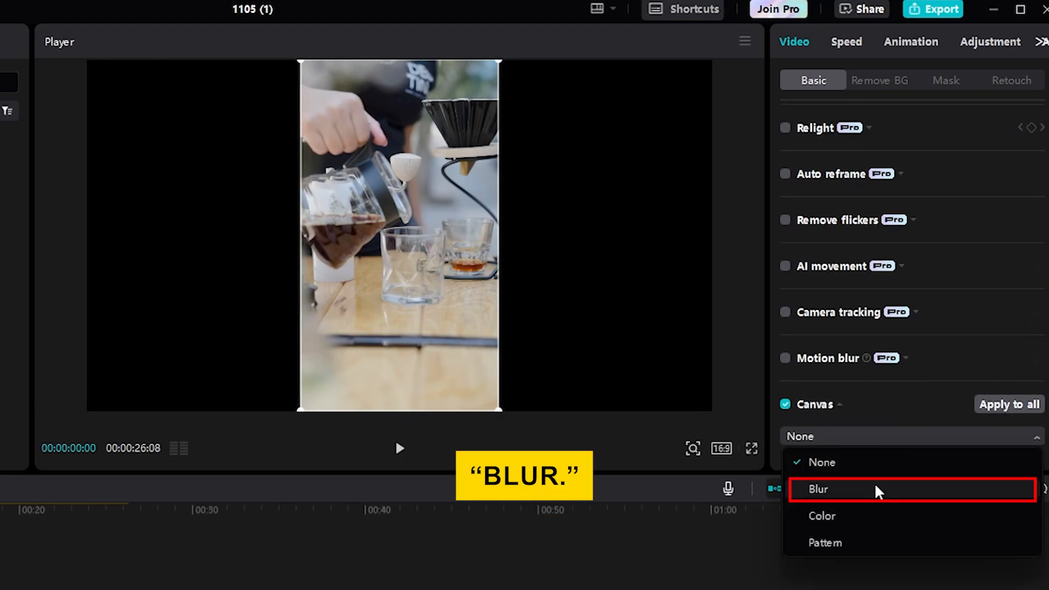
- Fill the side bars with a Blur canvas background, settling on the lightest blur level
left_click(817, 490)
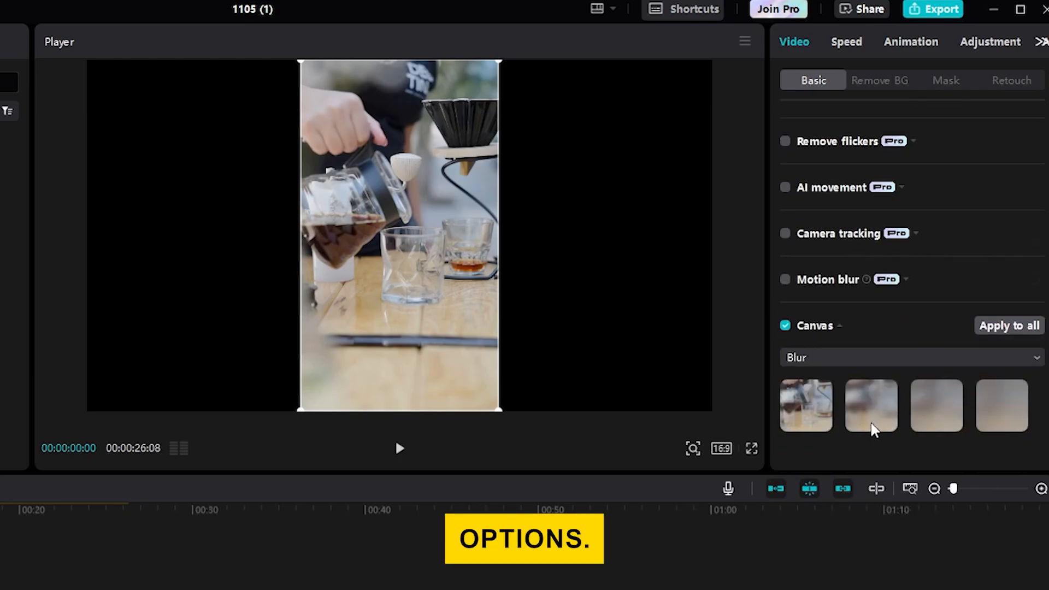
left_click(805, 406)
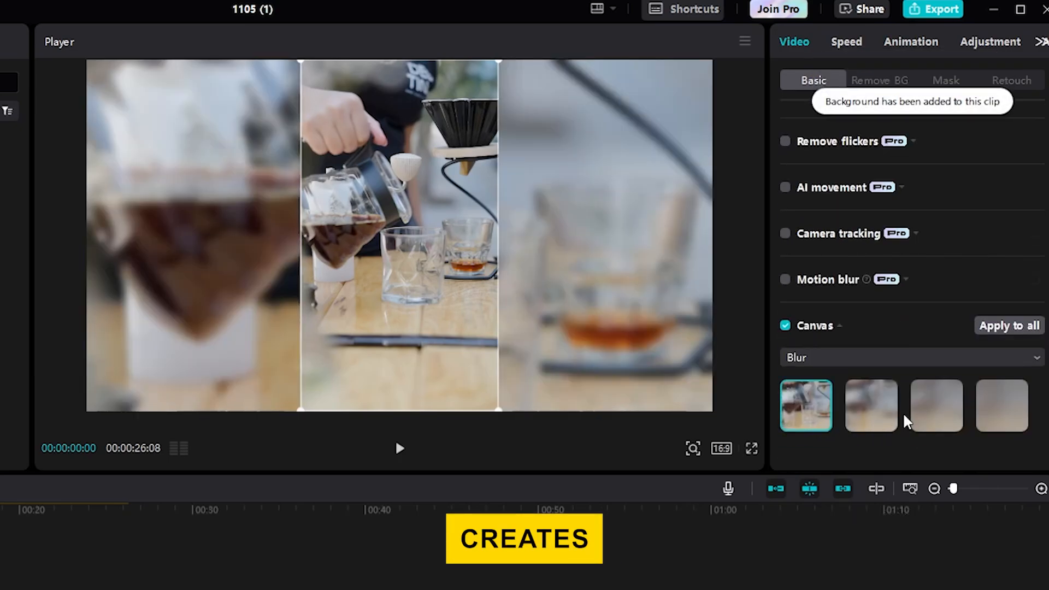
left_click(1001, 407)
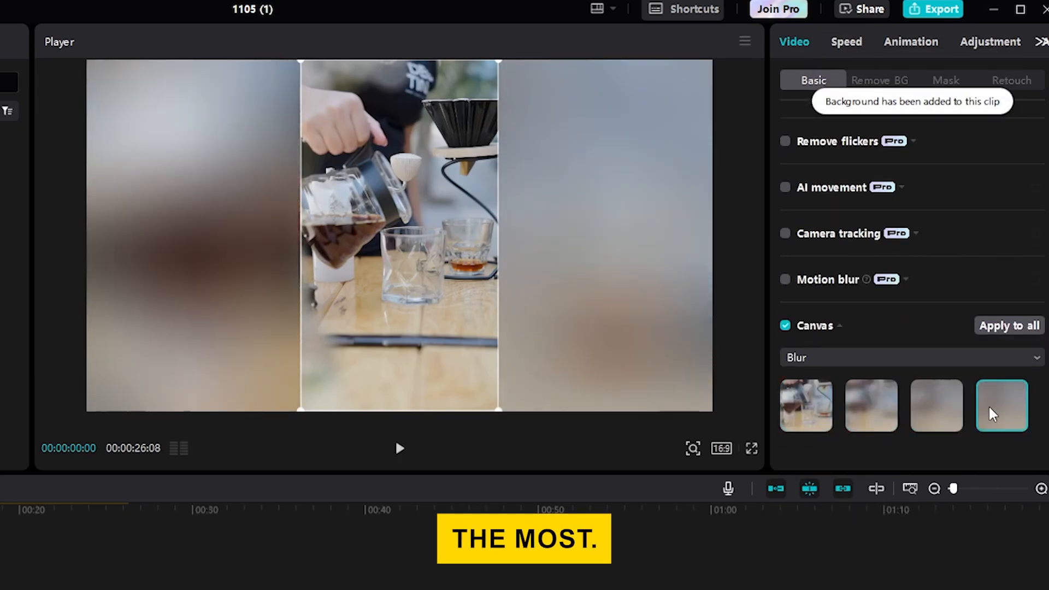
left_click(805, 405)
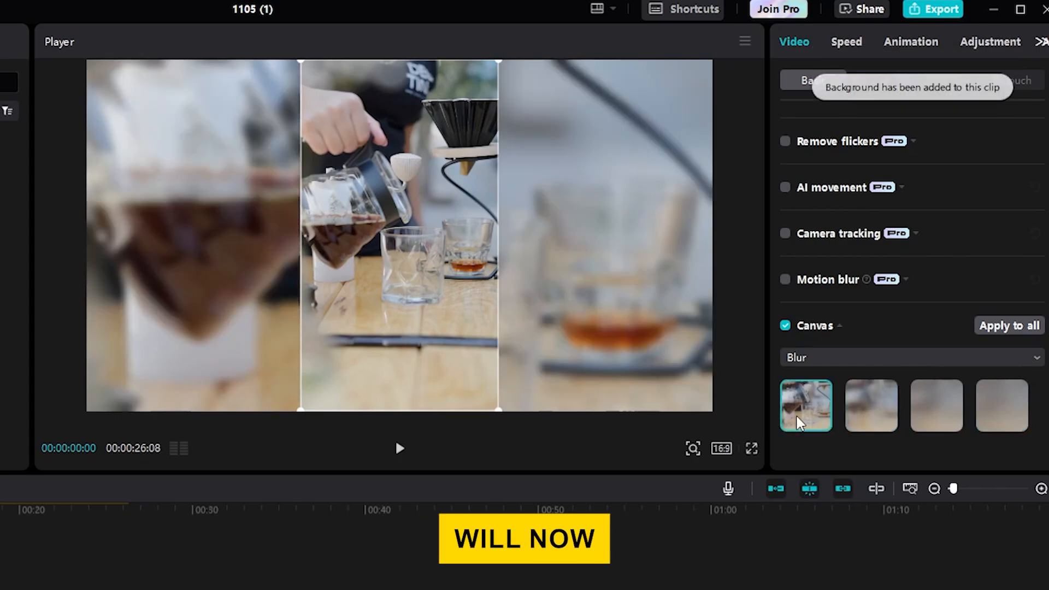